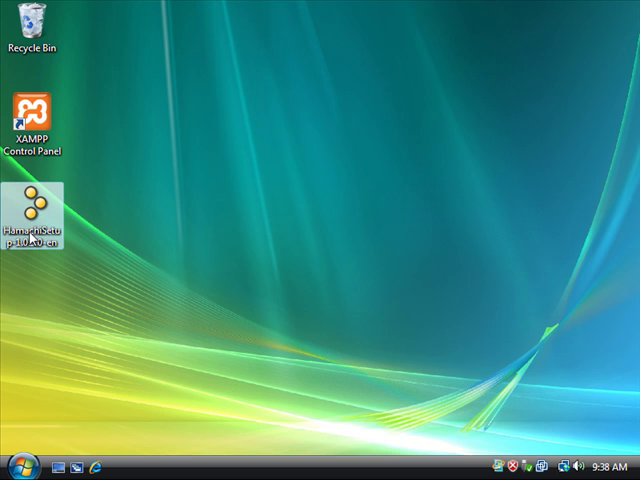
{"action": "mouse_move", "coordinate": [58, 242]}
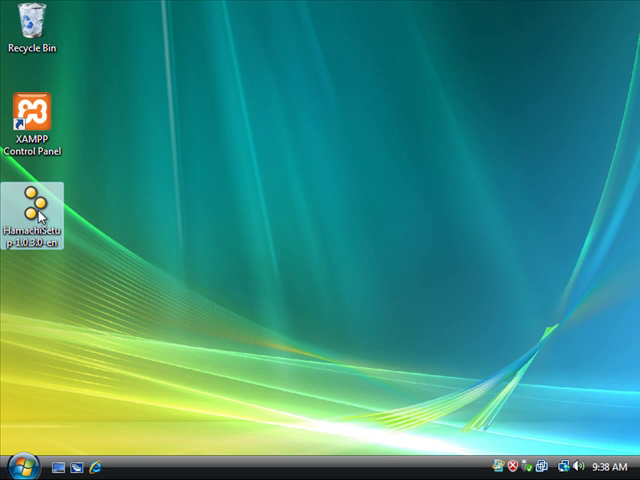
- Run HamachiSetup, accept the license agreement, and enable 'Create shortcut on the desktop'
{"action": "double_click", "coordinate": [37, 199]}
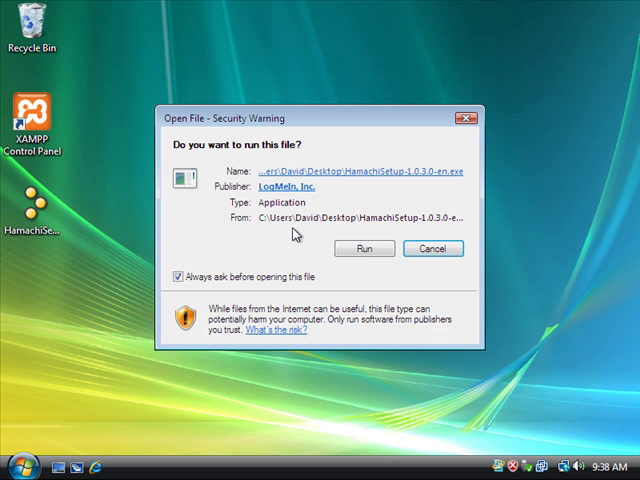
{"action": "left_click", "coordinate": [364, 248]}
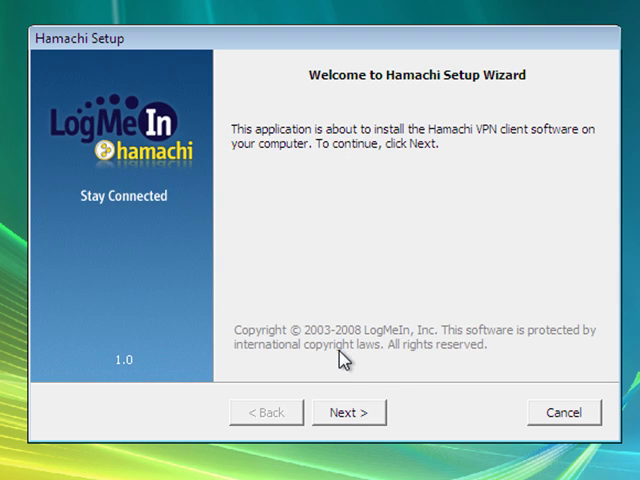
{"action": "left_click", "coordinate": [349, 412]}
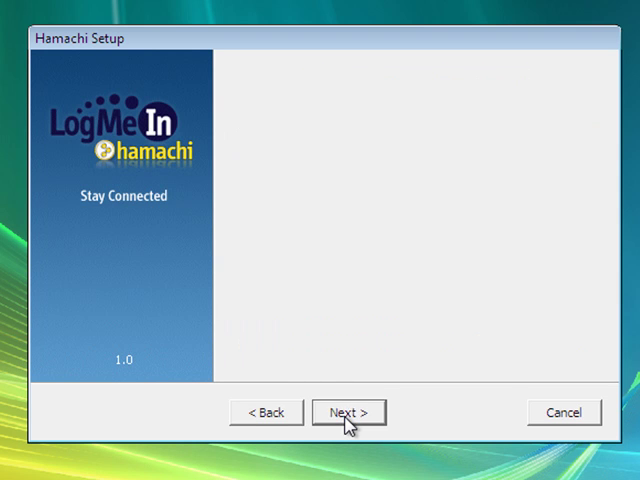
{"action": "left_click", "coordinate": [348, 412]}
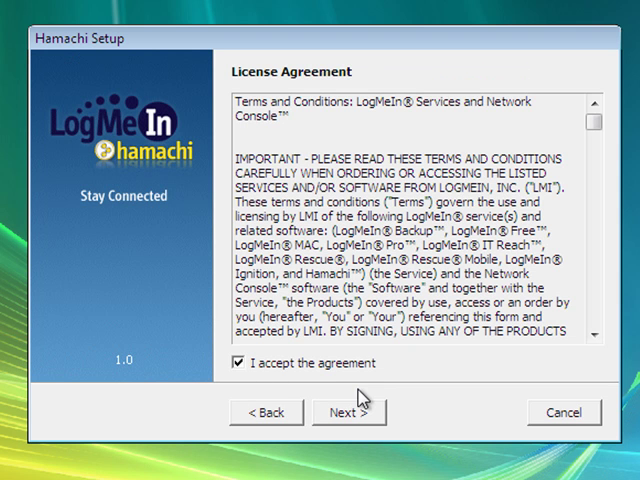
{"action": "left_click", "coordinate": [349, 412]}
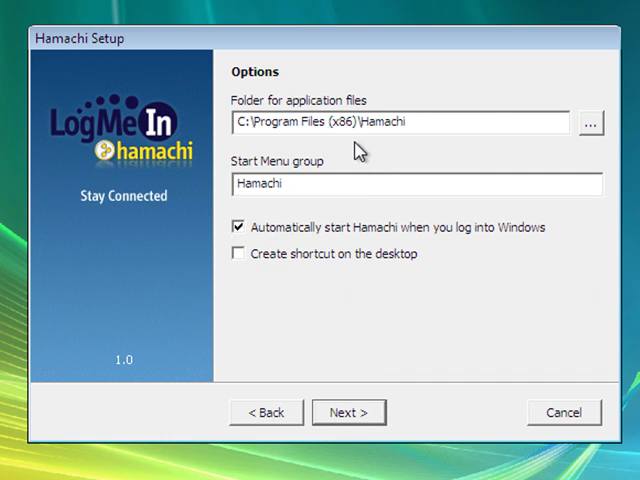
{"action": "mouse_move", "coordinate": [341, 369]}
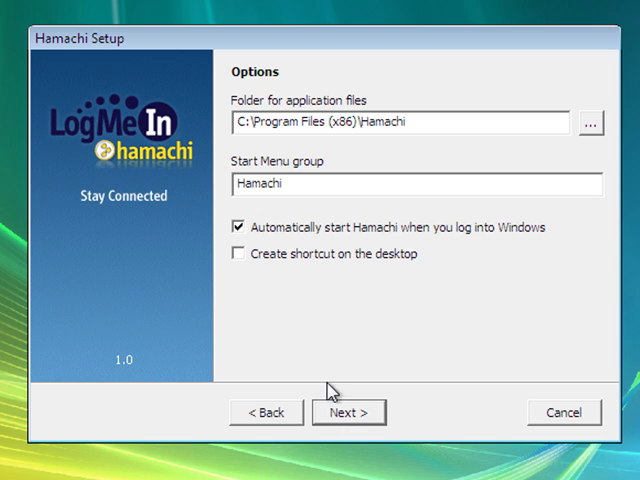
{"action": "left_click", "coordinate": [239, 253]}
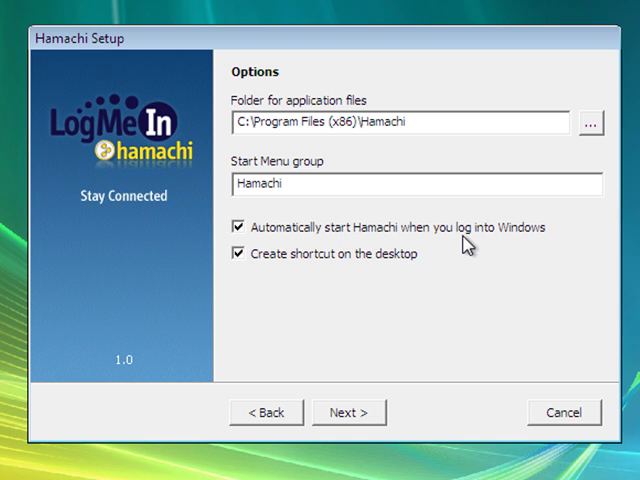
{"action": "mouse_move", "coordinate": [256, 235]}
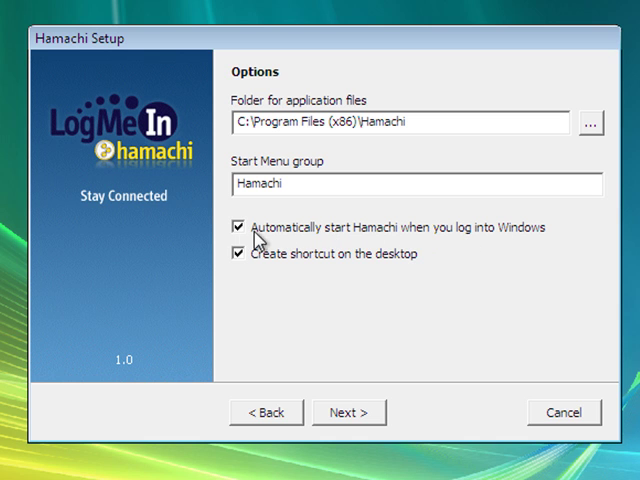
- Leave Windows services unchanged and choose 'Use Hamachi with Non-commercial license'
{"action": "left_click", "coordinate": [349, 412]}
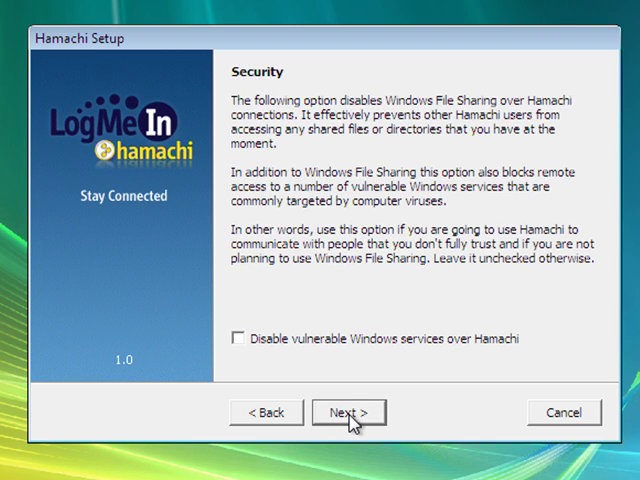
{"action": "mouse_move", "coordinate": [283, 197]}
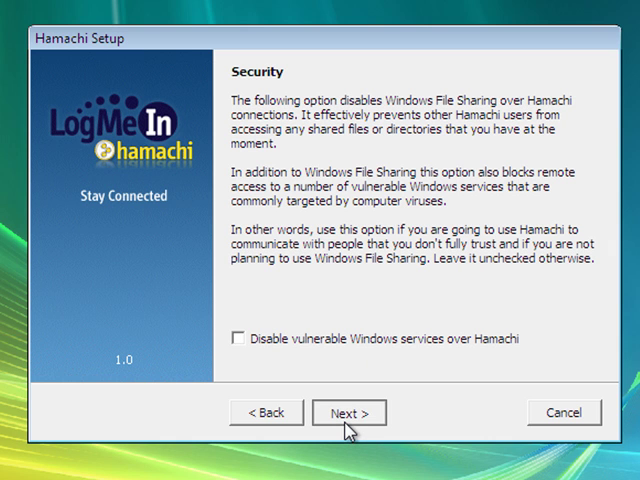
{"action": "left_click", "coordinate": [348, 412]}
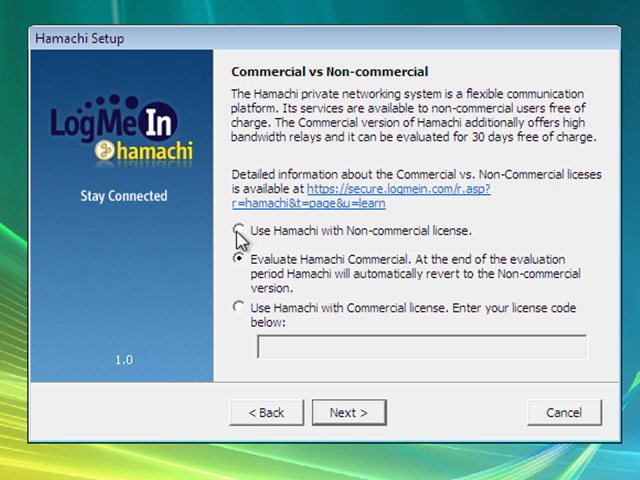
{"action": "left_click", "coordinate": [240, 237]}
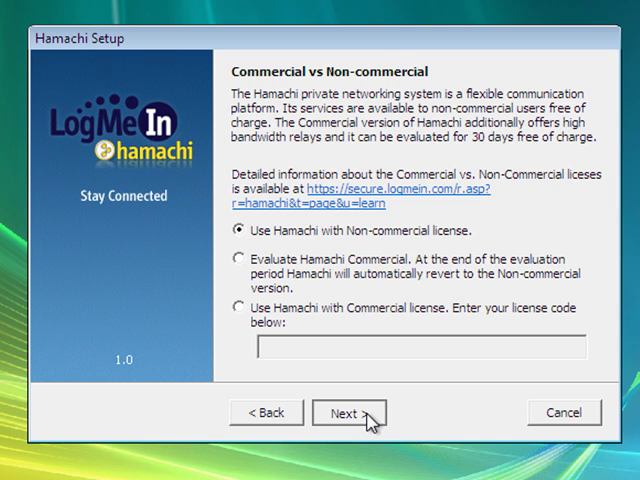
{"action": "left_click", "coordinate": [349, 412]}
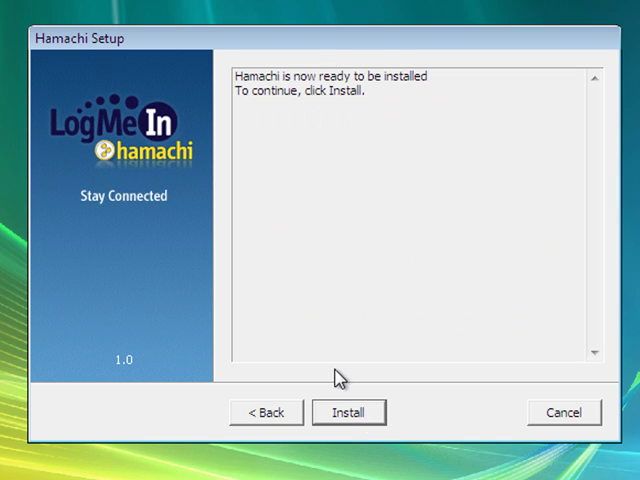
- Install Hamachi and finish setup with 'Launch Hamachi' left ticked
{"action": "left_click", "coordinate": [348, 412]}
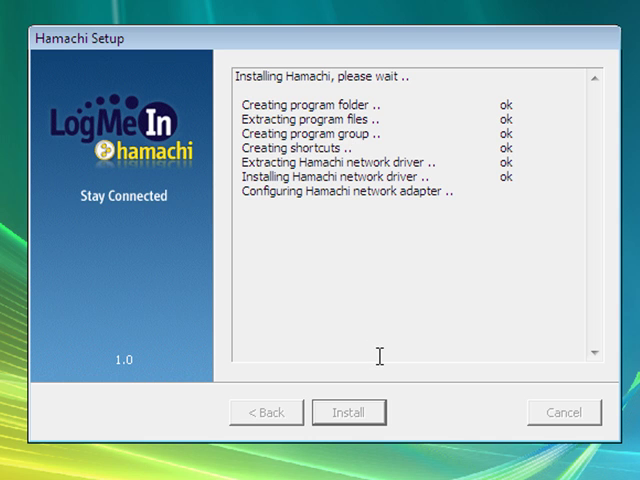
{"action": "mouse_move", "coordinate": [413, 136]}
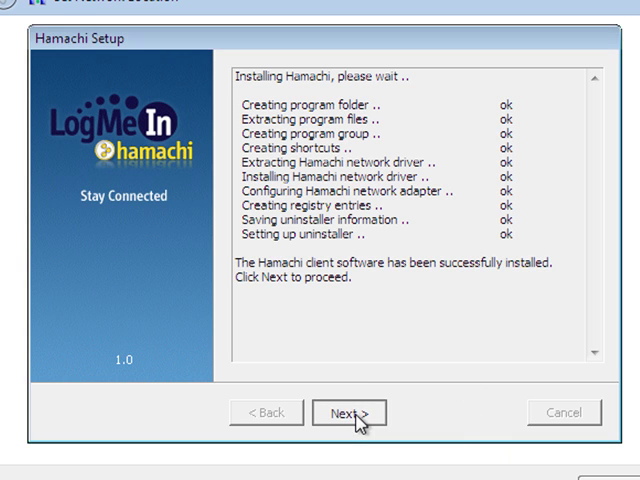
{"action": "left_click", "coordinate": [349, 412]}
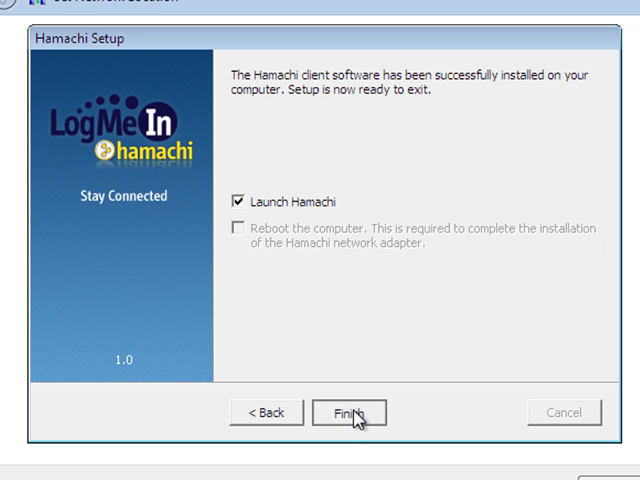
{"action": "left_click", "coordinate": [349, 412]}
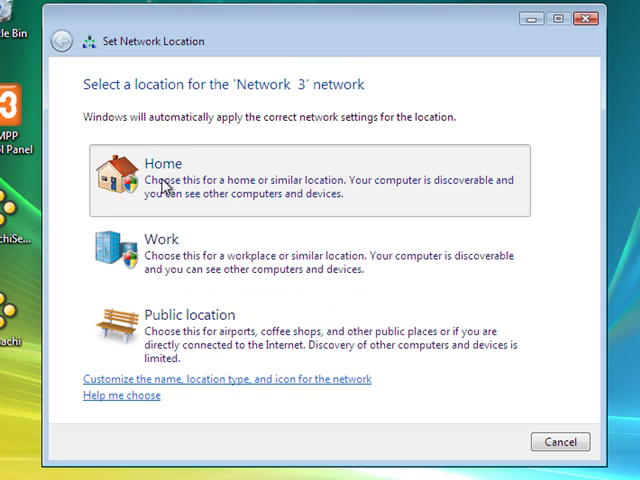
- Set Network 3 as a Home network location and close the confirmation
{"action": "left_click", "coordinate": [162, 178]}
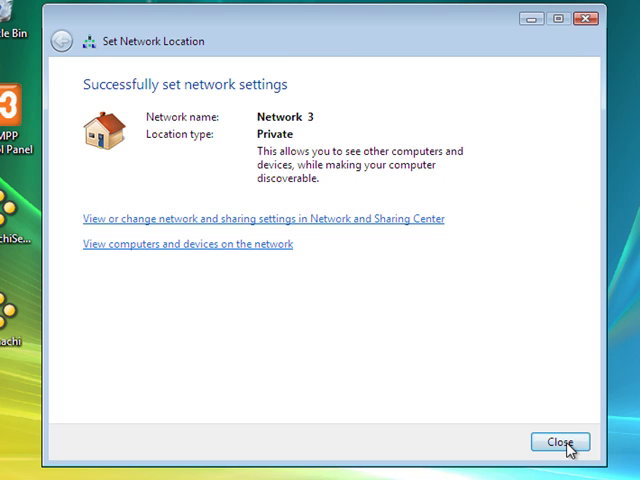
{"action": "left_click", "coordinate": [560, 442]}
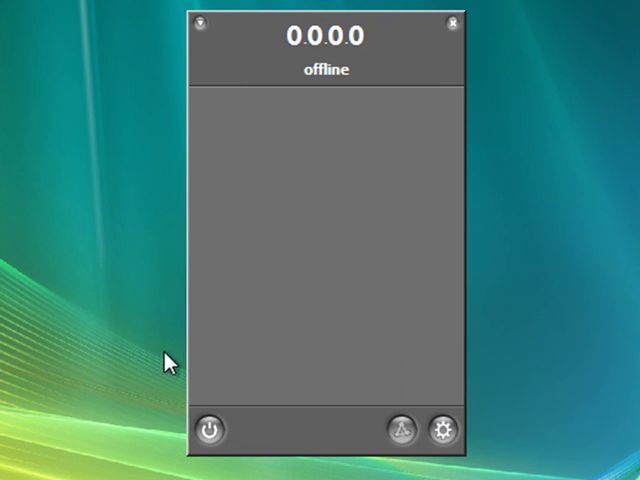
{"action": "mouse_move", "coordinate": [210, 429]}
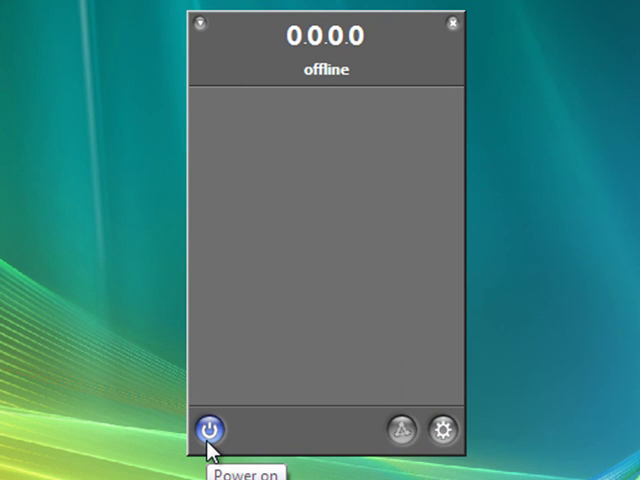
- Power on Hamachi and create an account with nickname 'WIN-vistapc'
{"action": "left_click", "coordinate": [212, 430]}
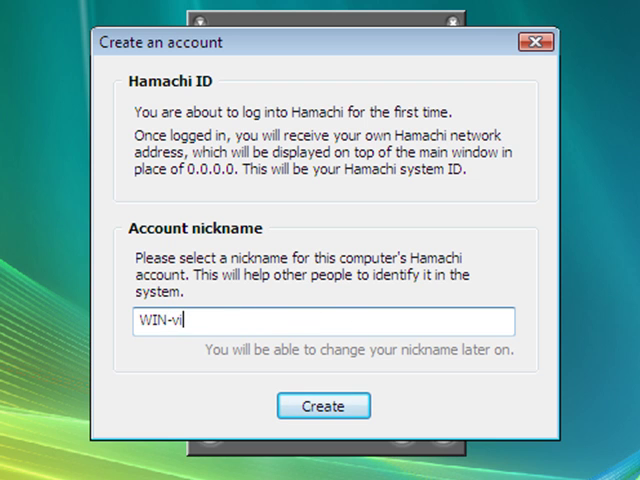
{"action": "type", "text": "sta"}
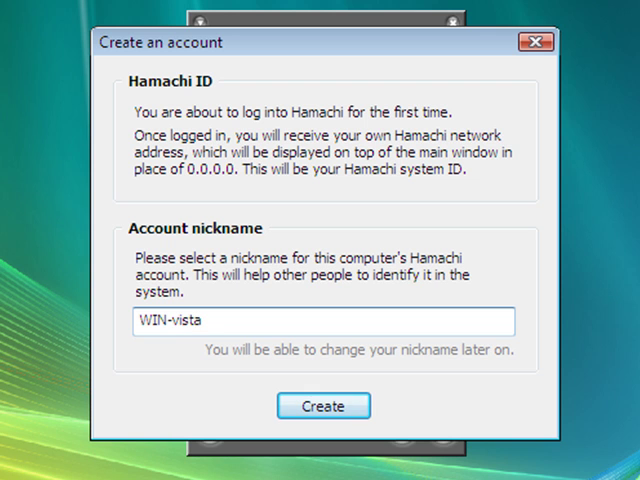
{"action": "type", "text": "pc"}
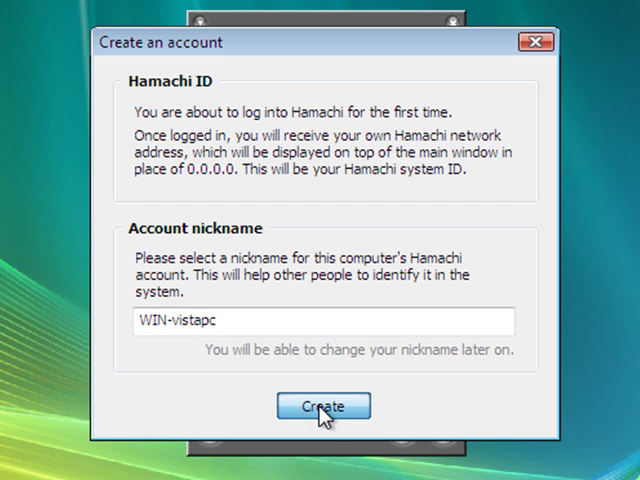
{"action": "left_click", "coordinate": [322, 406]}
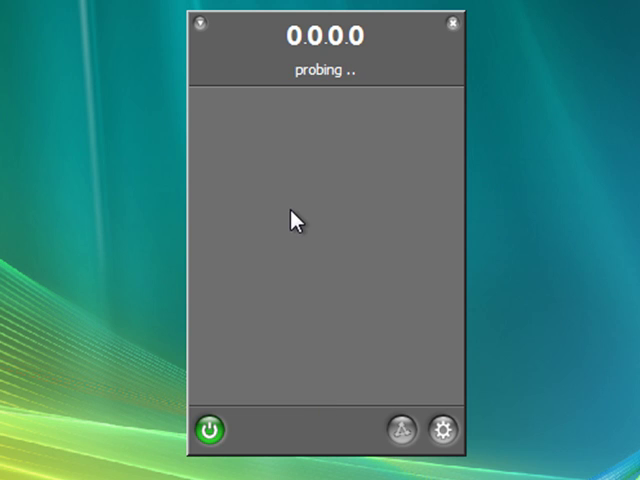
{"action": "mouse_move", "coordinate": [340, 80]}
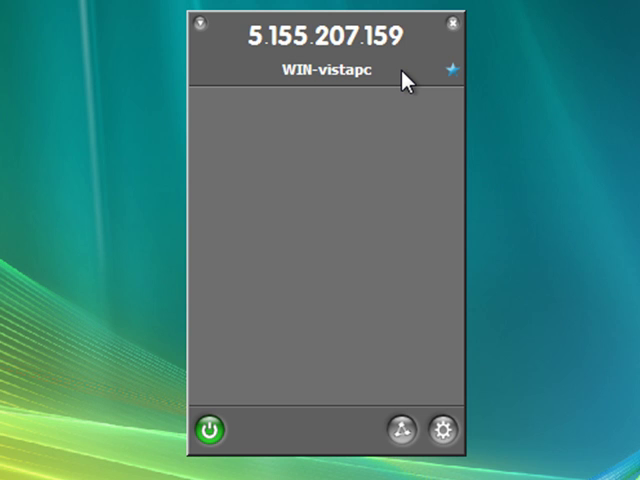
{"action": "mouse_move", "coordinate": [350, 88]}
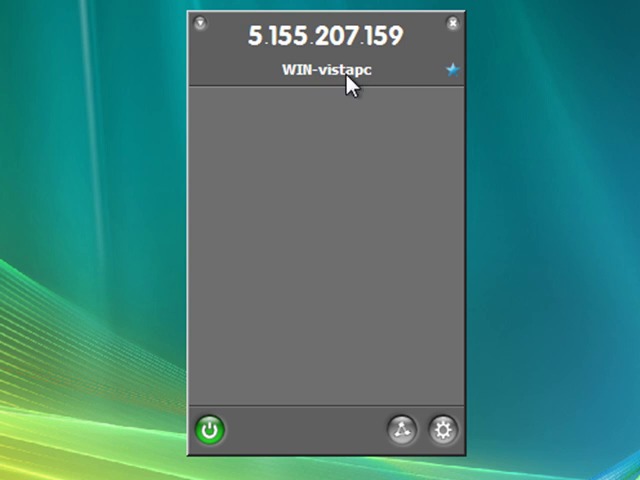
{"action": "mouse_move", "coordinate": [285, 40]}
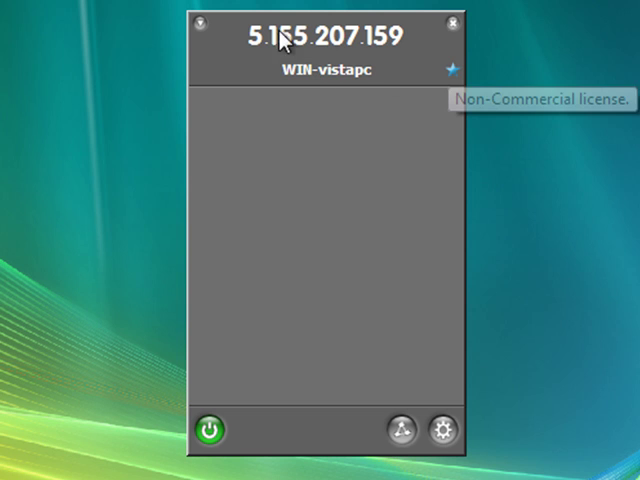
{"action": "mouse_move", "coordinate": [320, 55]}
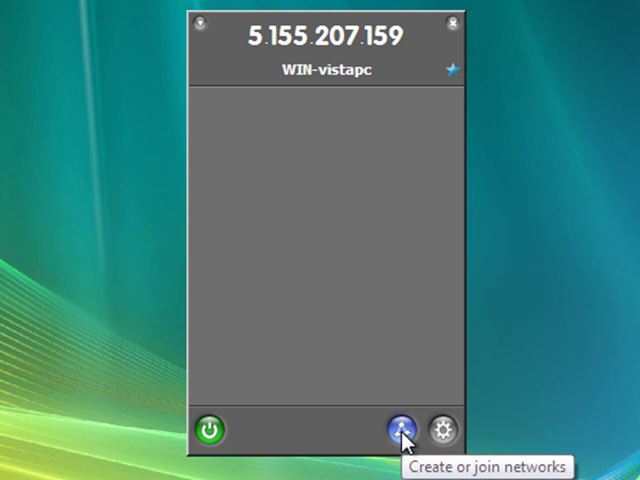
- Once 5.155.207.159 appears, open the 'Create or join networks' menu
{"action": "left_click", "coordinate": [402, 427]}
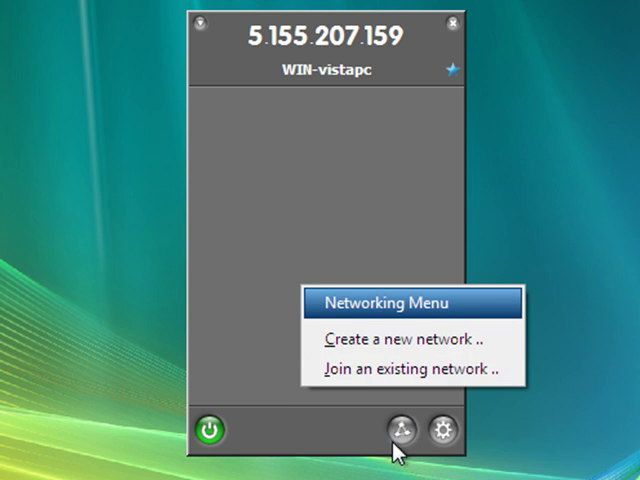